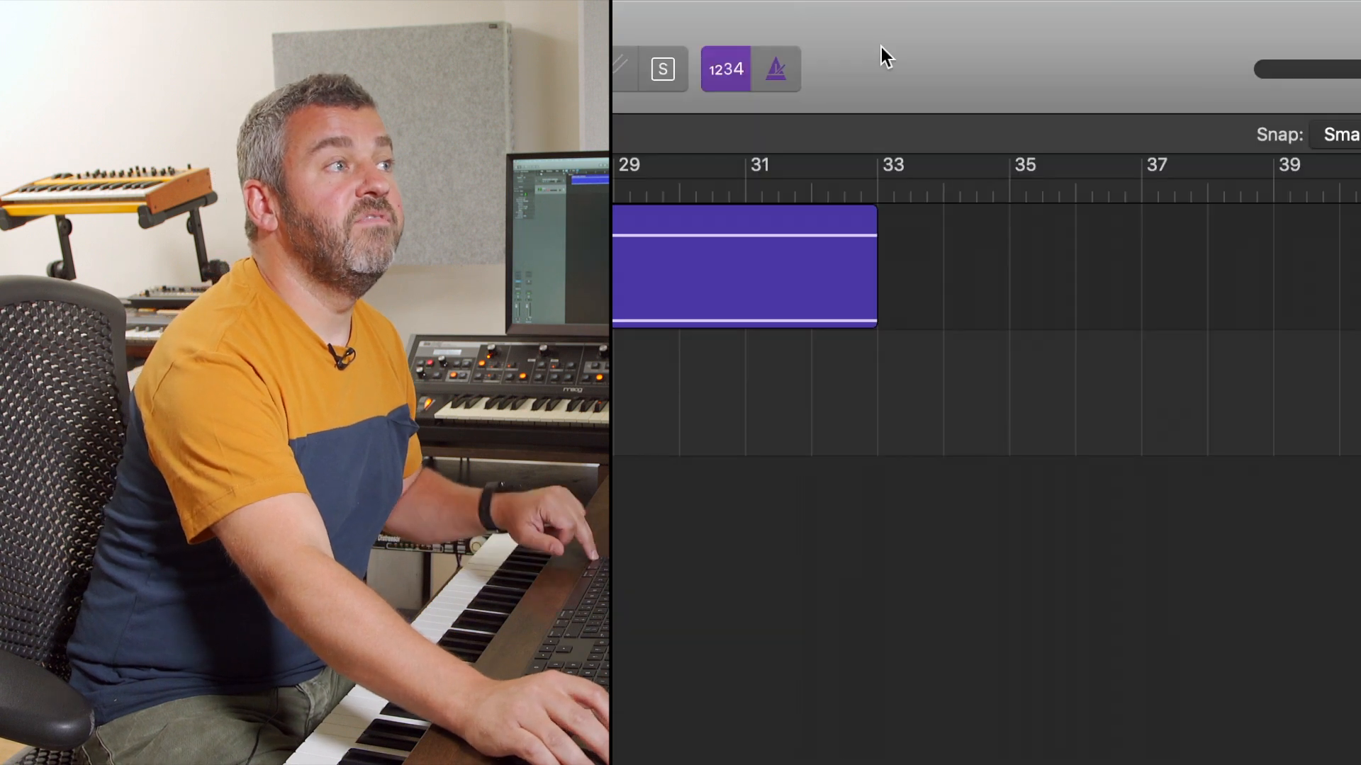
Open Customize Control Bar and Display from the control bar's context menu and enable Capture Recording
{"action": "right_click", "coordinate": [884, 57]}
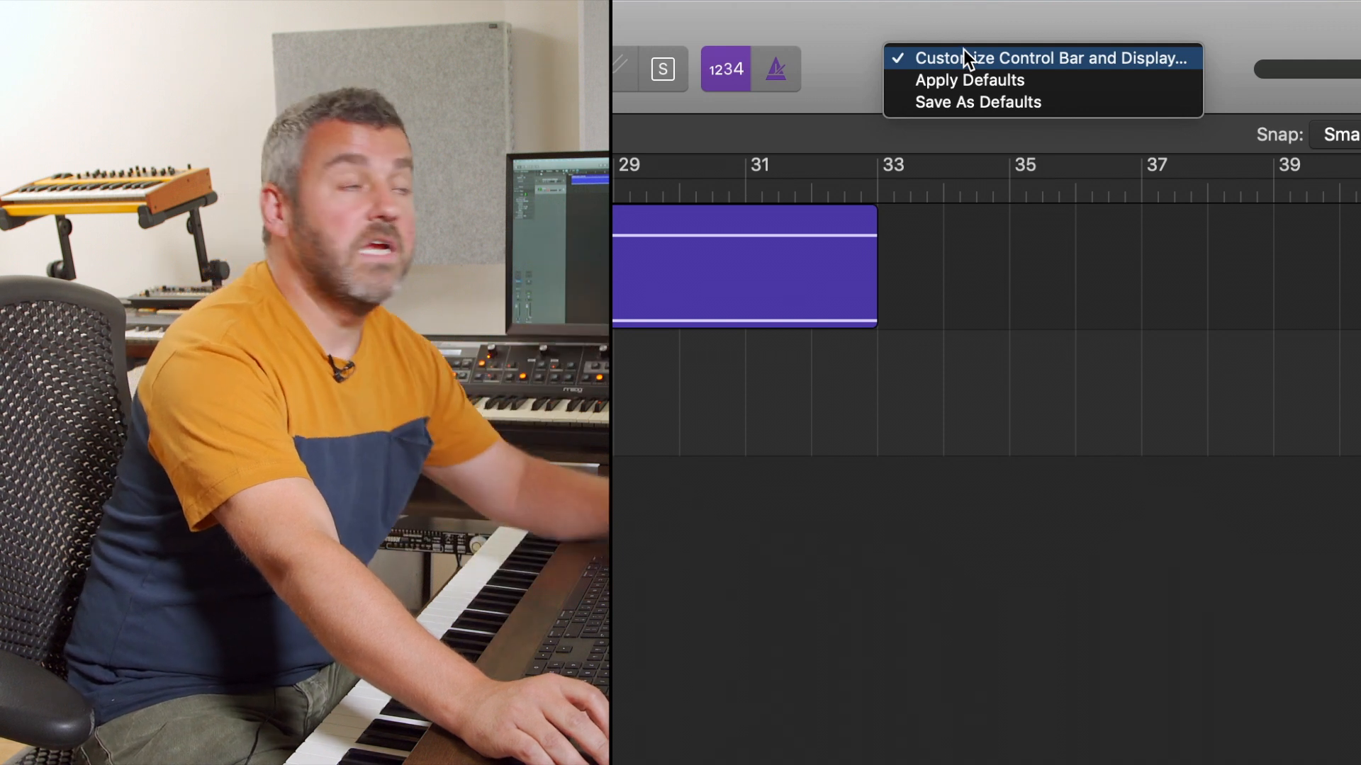
{"action": "left_click", "coordinate": [1056, 58]}
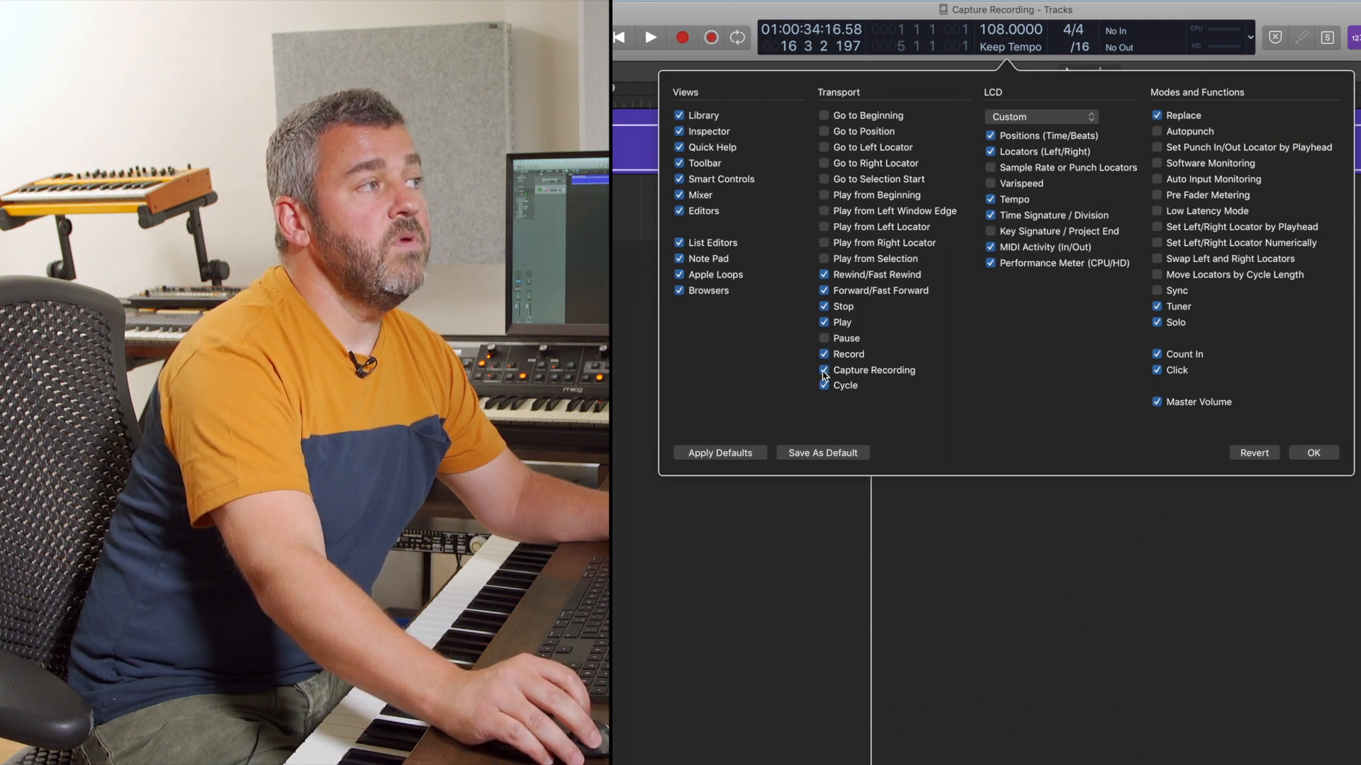
Confirm the customization with OK, adding the Capture Recording button to the control bar
{"action": "left_click", "coordinate": [1313, 452]}
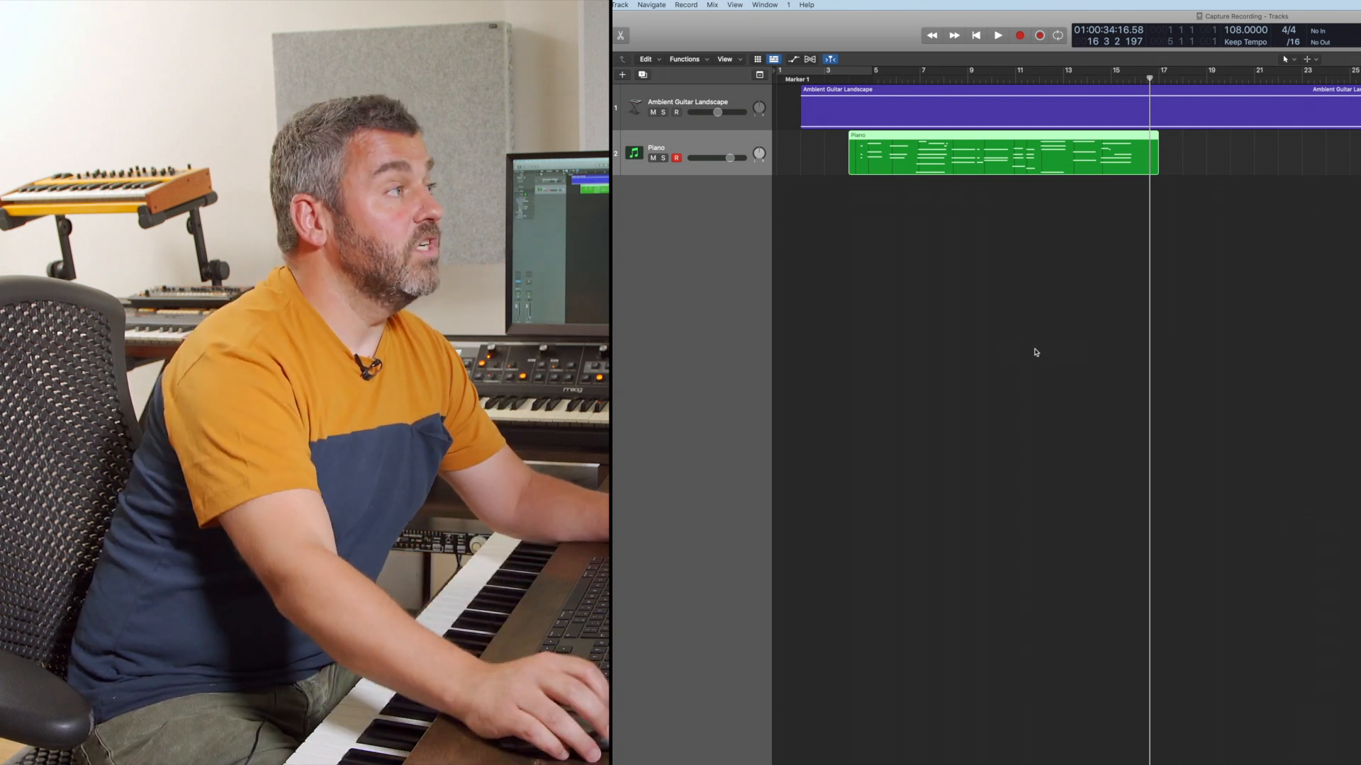
Start playback of the guitar and Piano regions from the control bar
{"action": "left_click", "coordinate": [997, 35]}
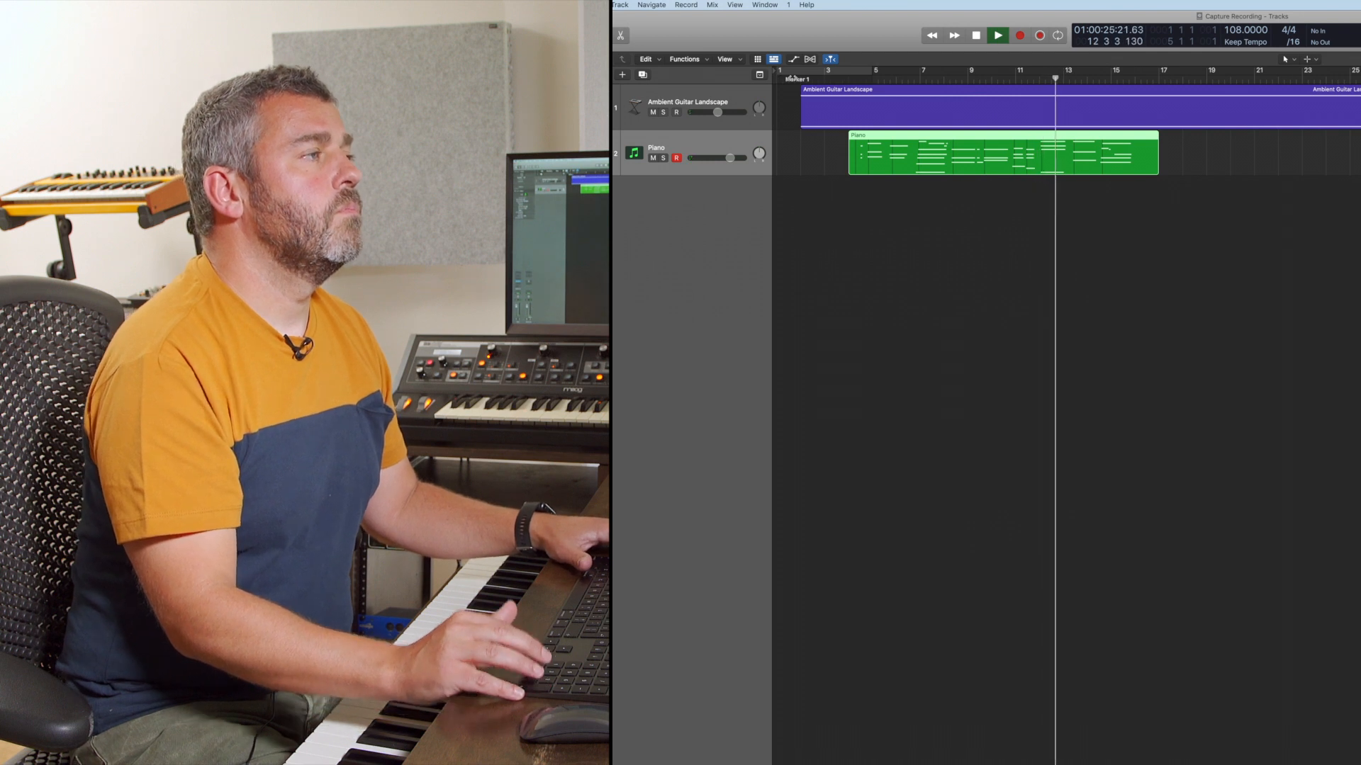
Stop playback of the project
{"action": "left_click", "coordinate": [974, 35]}
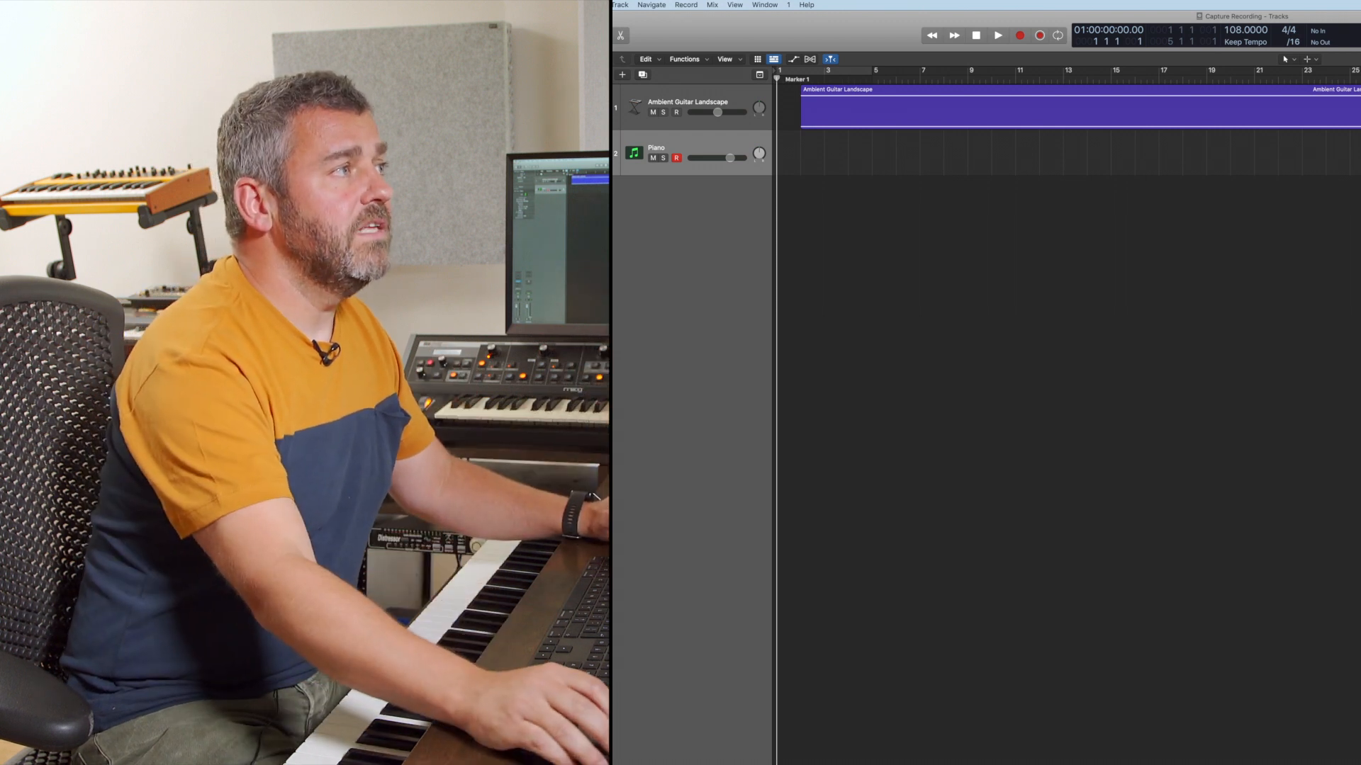
Capture the just-played piano part as a new Piano region, then audition it and stop
{"action": "left_click", "coordinate": [1020, 36]}
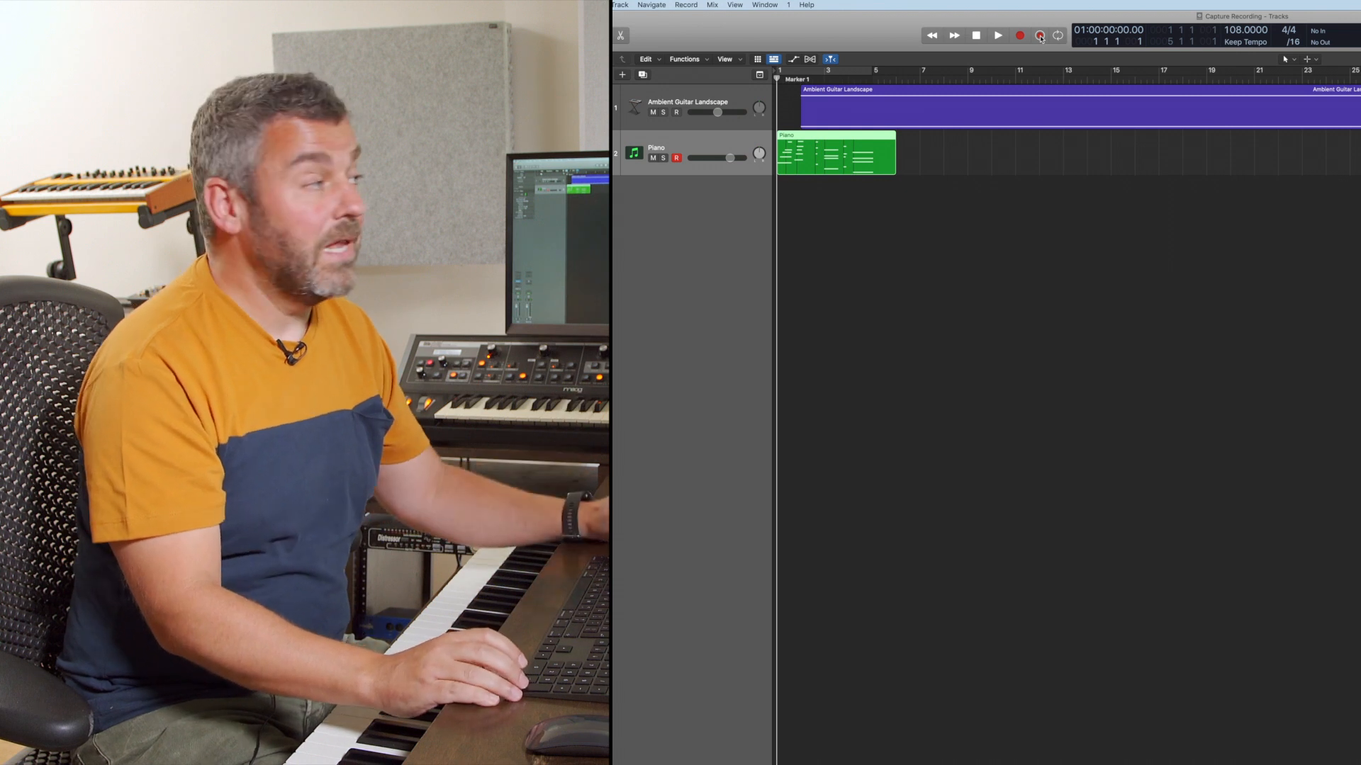
{"action": "left_click", "coordinate": [997, 36]}
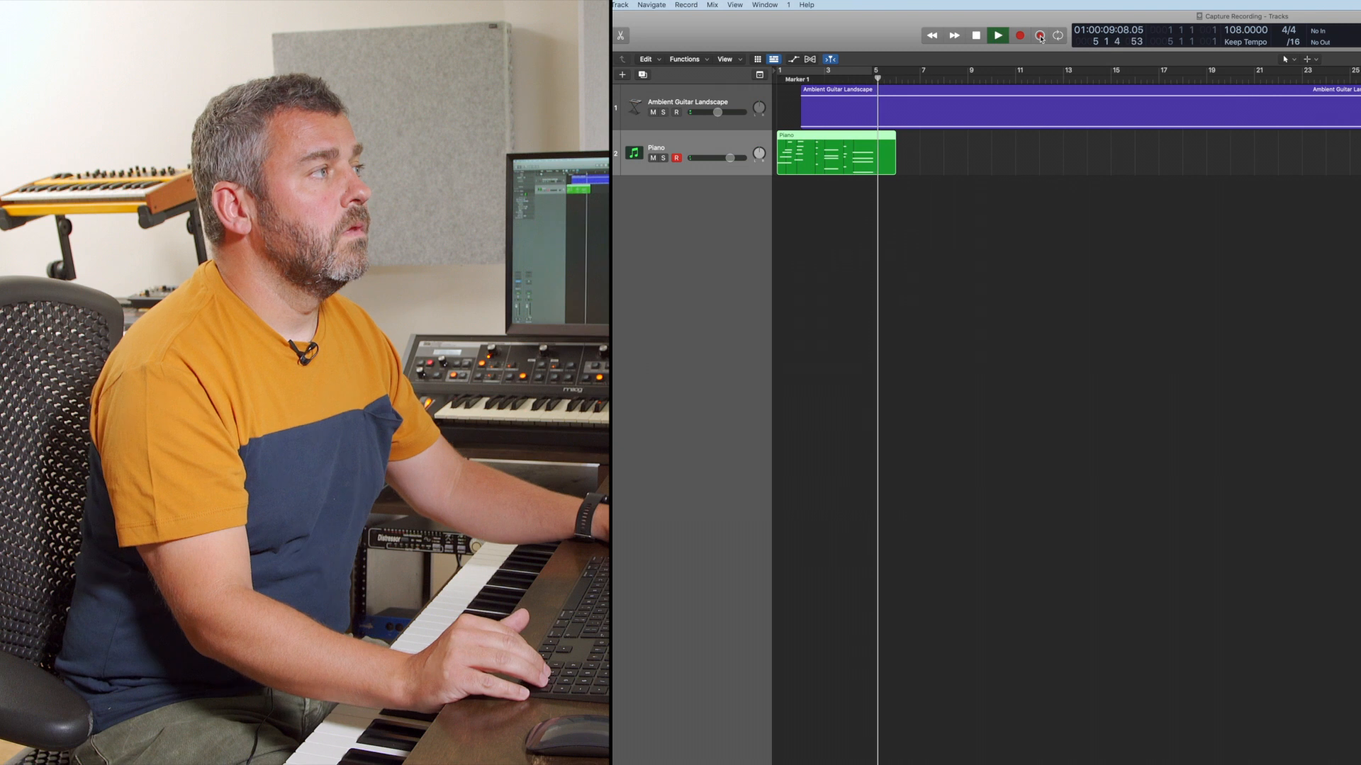
{"action": "left_click", "coordinate": [975, 35]}
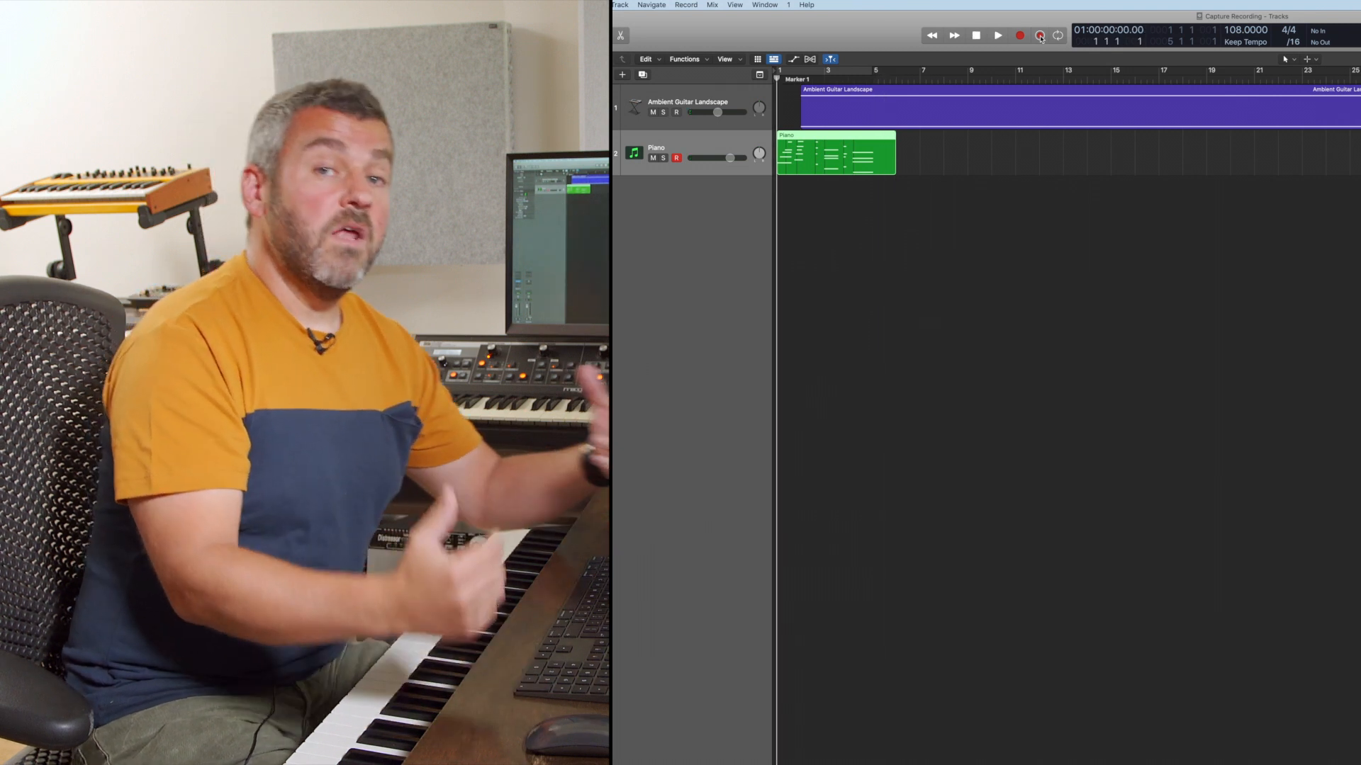